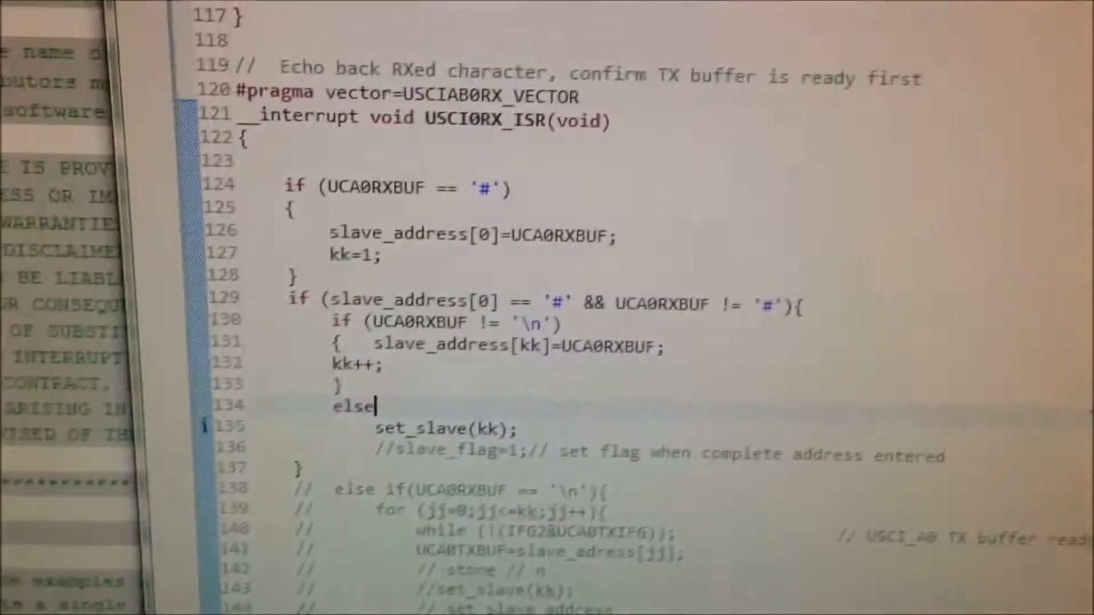
Review the UART ISR source, then launch Debug to build and load it onto the MSP430
scroll("up", 3)
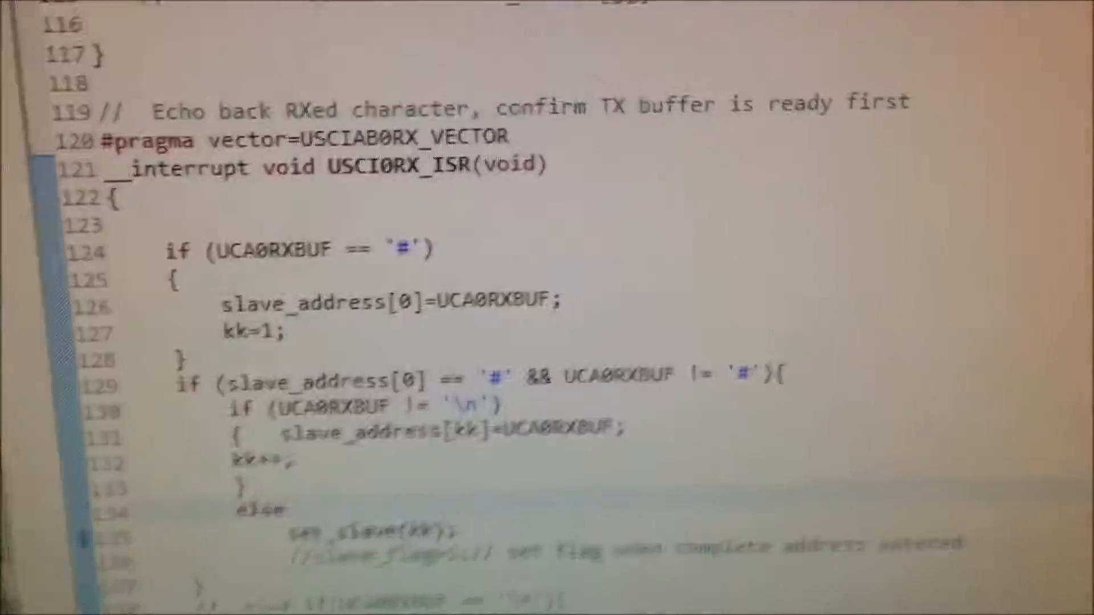
scroll("down", 3)
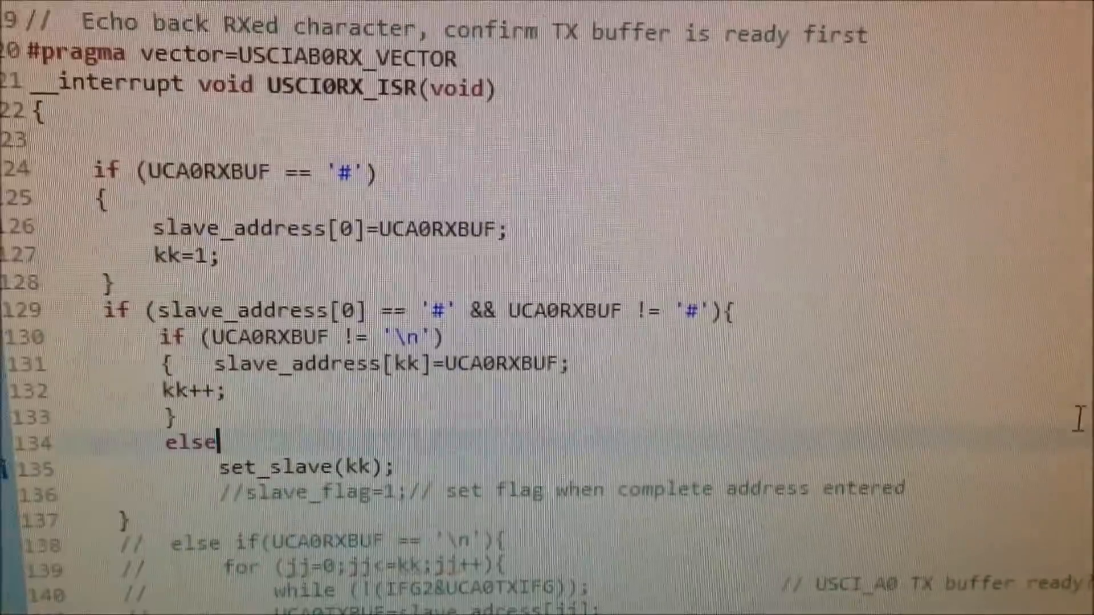
scroll("down", 3)
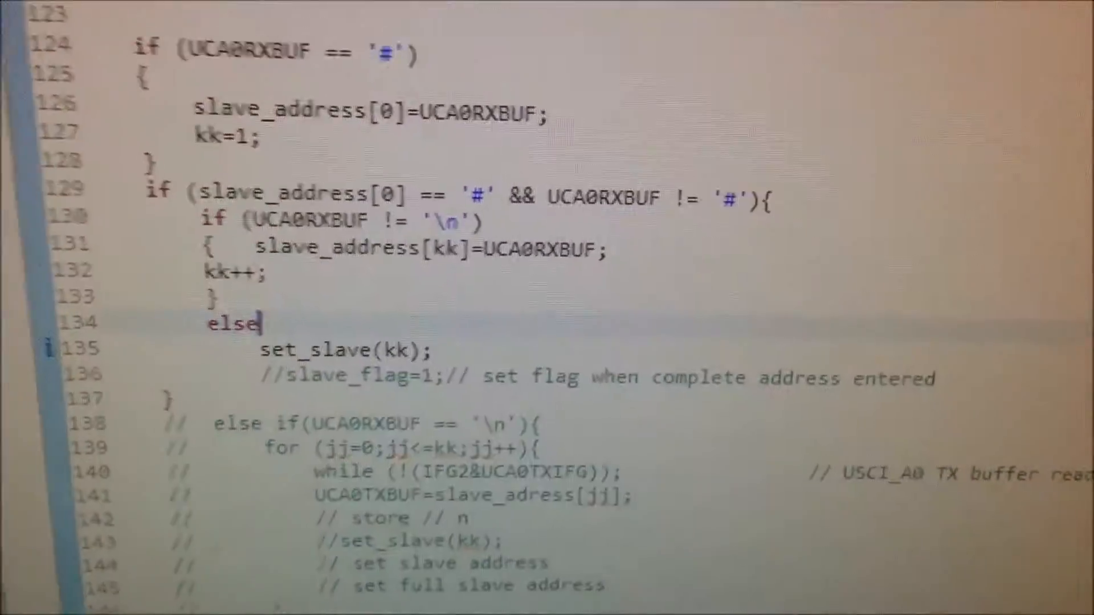
scroll("up", 3)
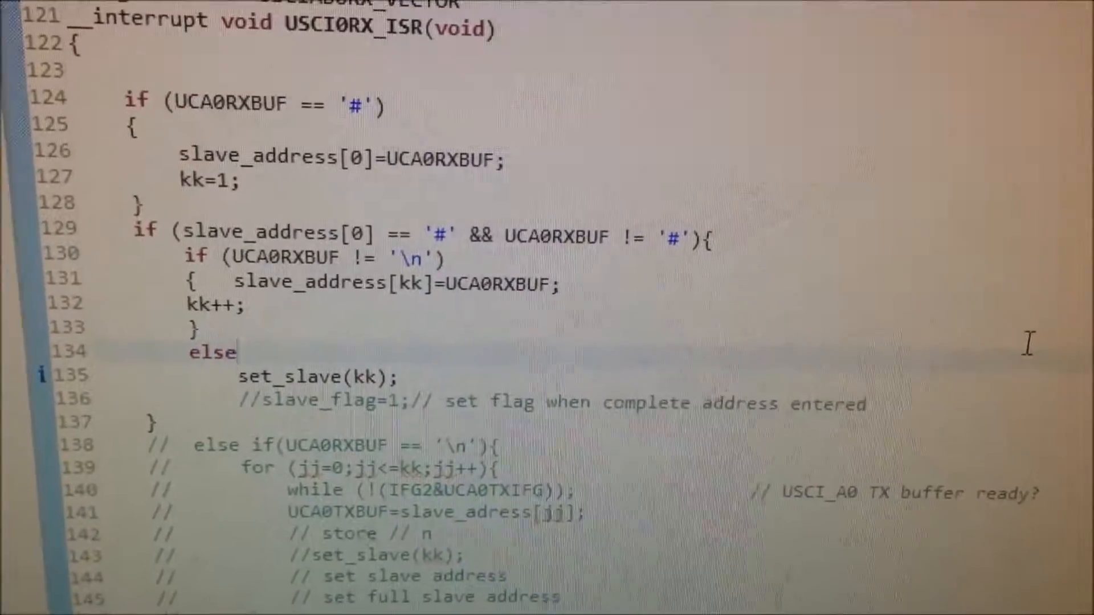
scroll("up", 3)
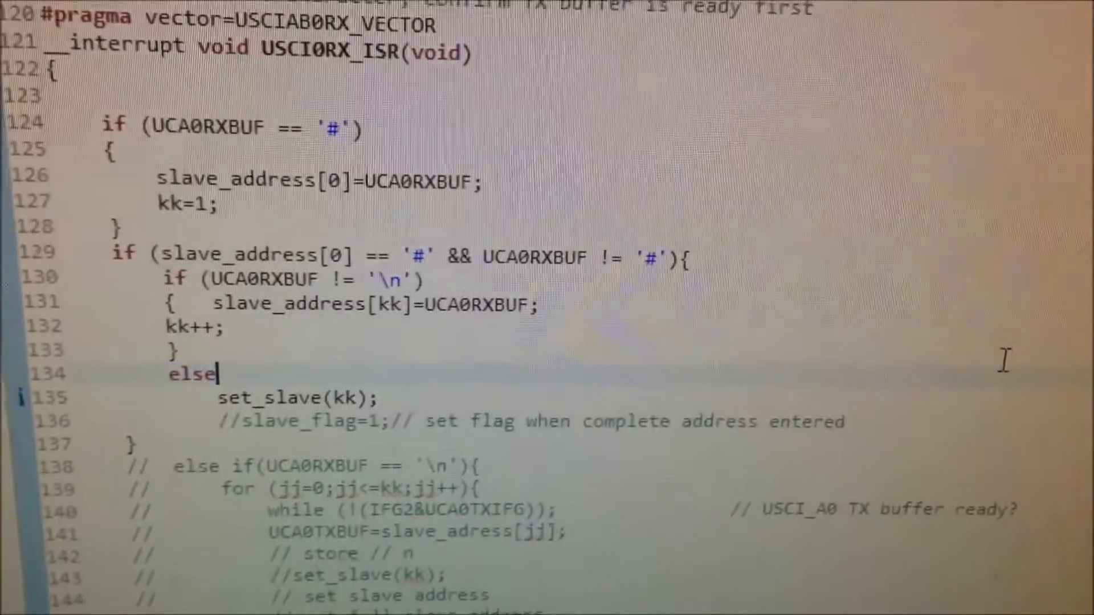
scroll("down", 3)
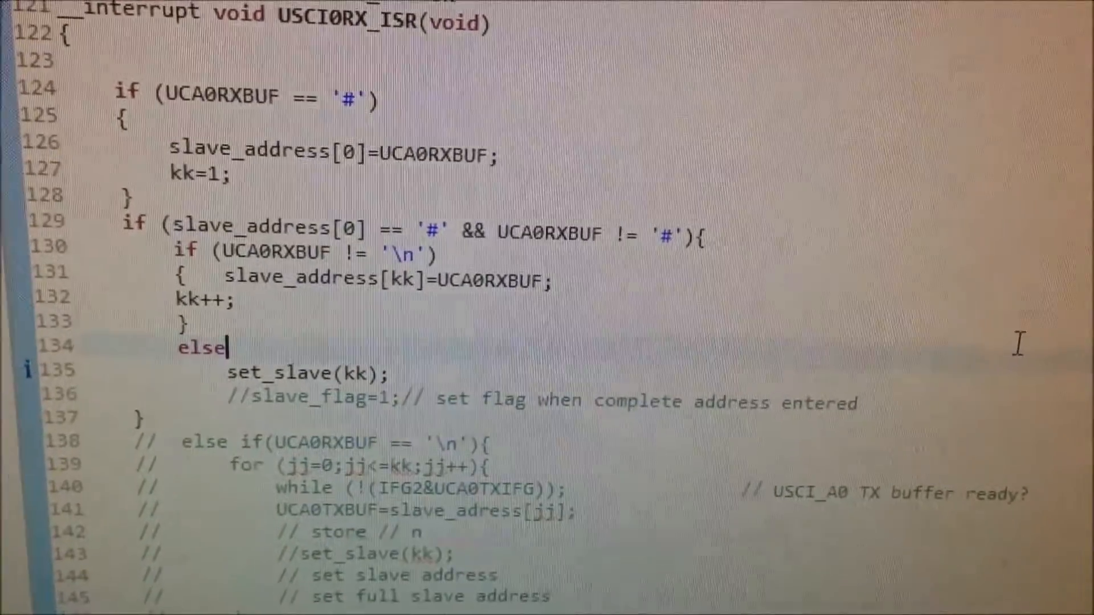
scroll("down", 3)
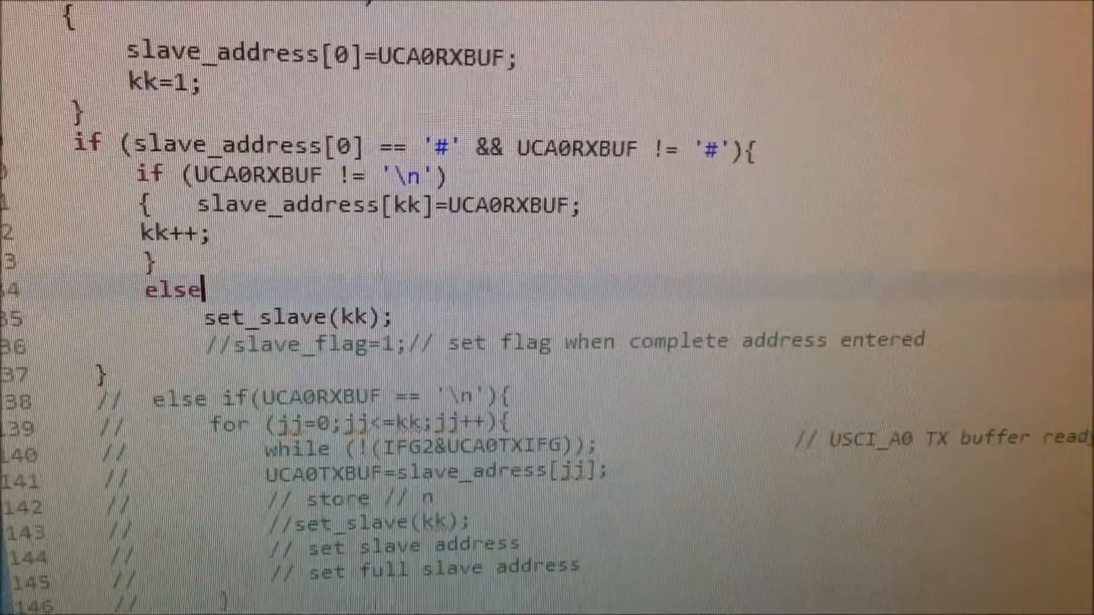
scroll("up", 3)
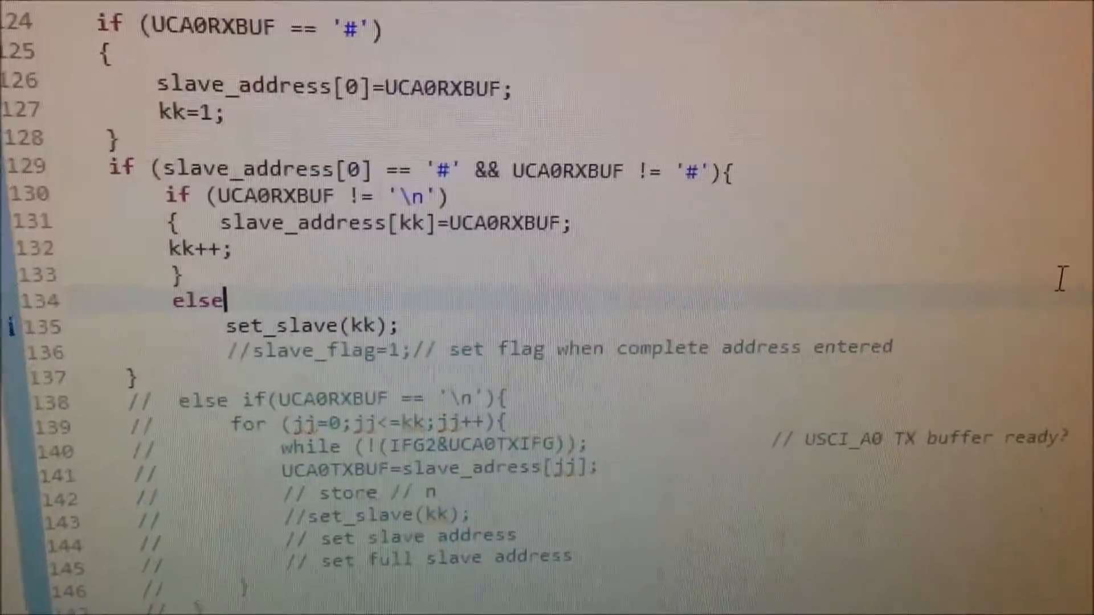
scroll("down", 3)
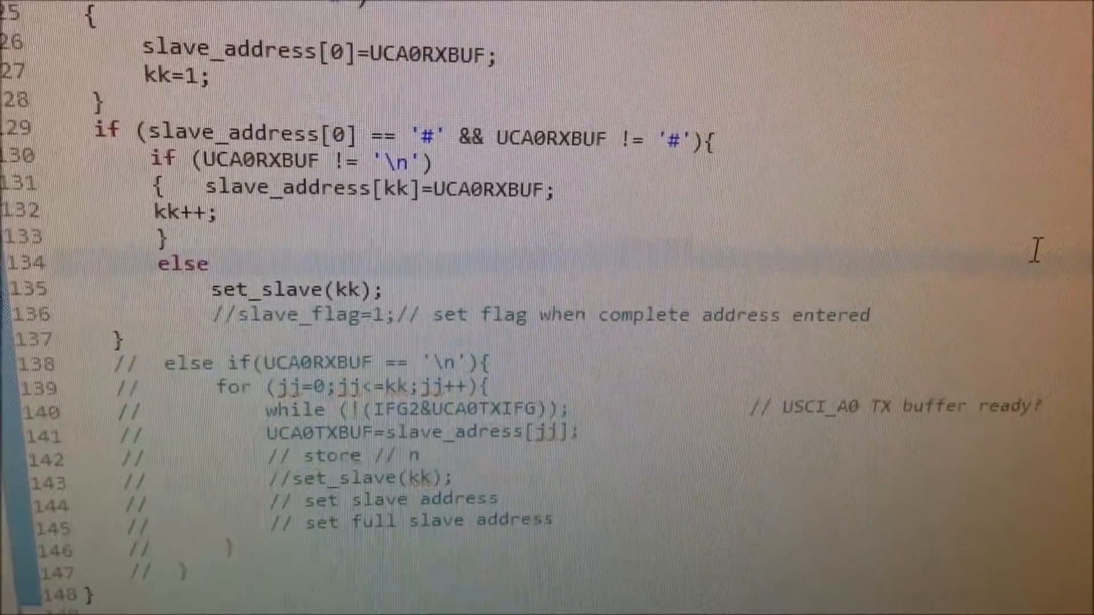
scroll("up", 3)
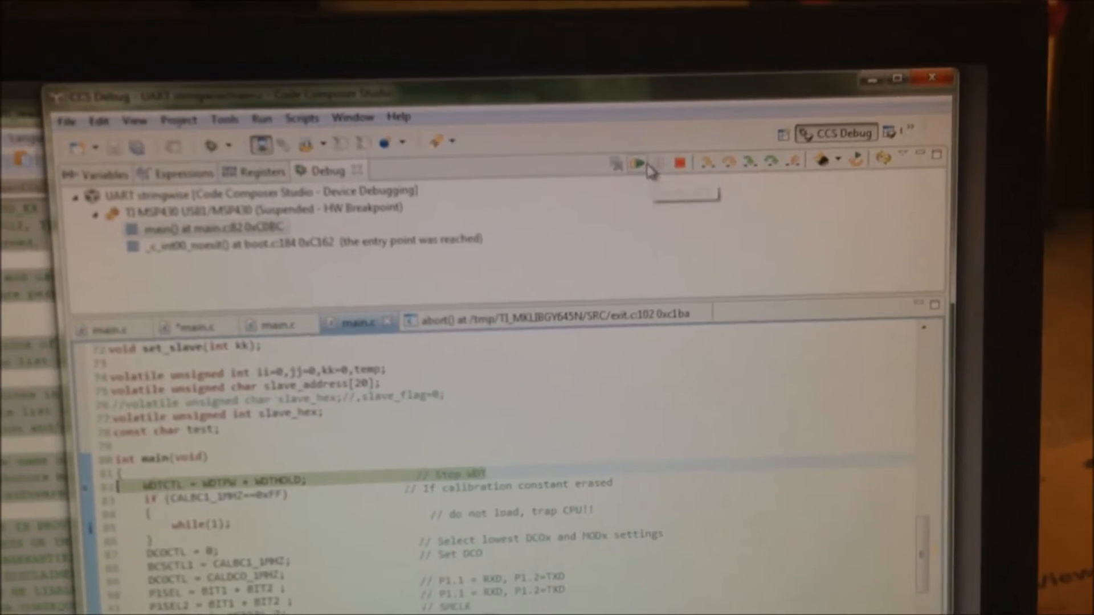
left_click(635, 163)
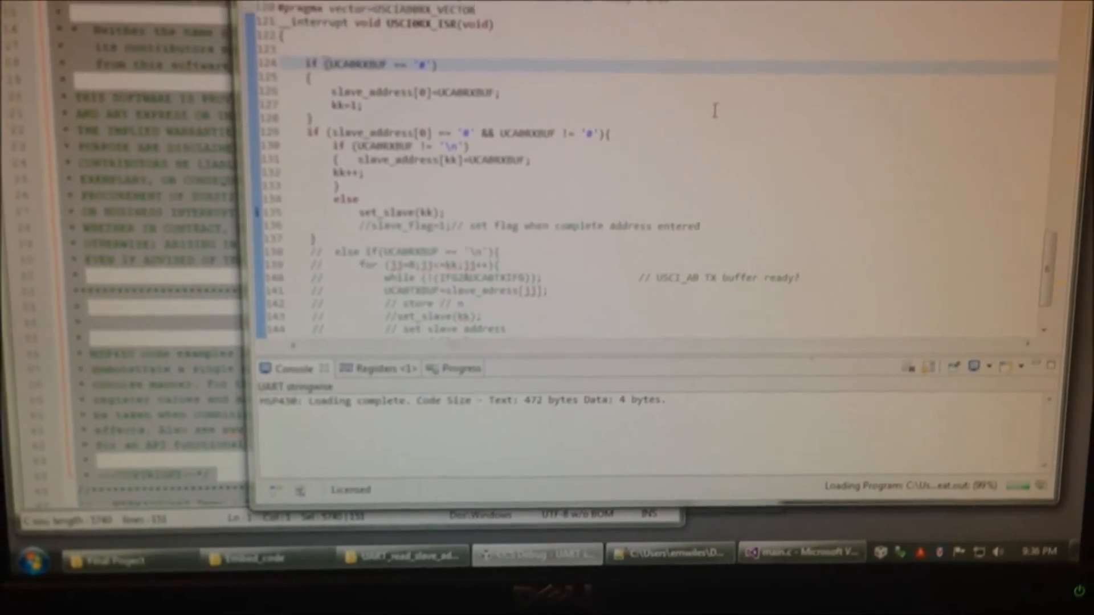
Scroll the Console to confirm loading complete with 472 bytes of code
scroll("up", 3)
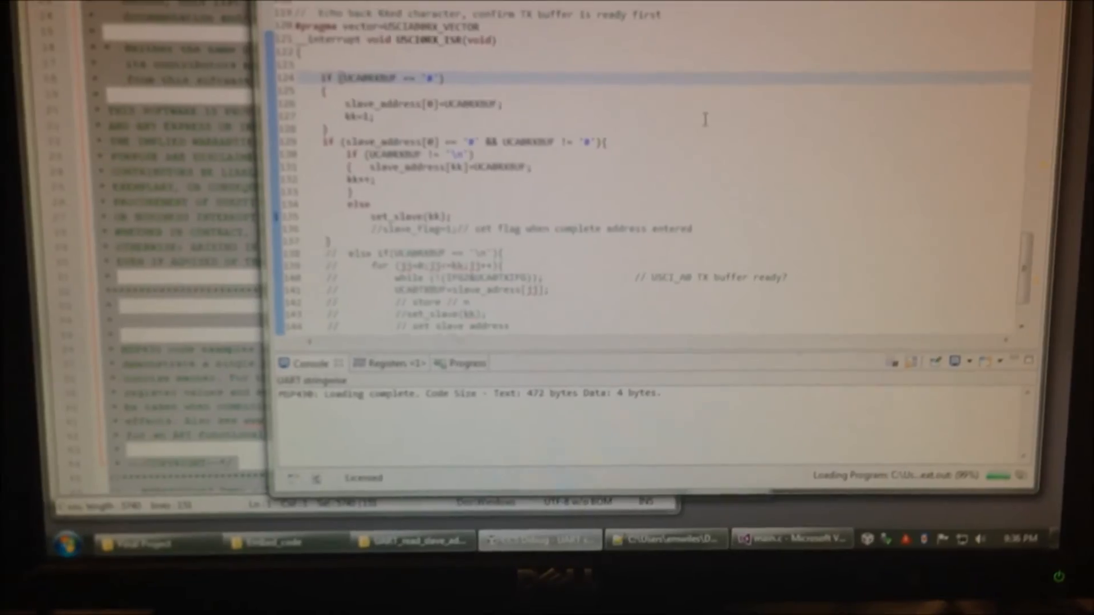